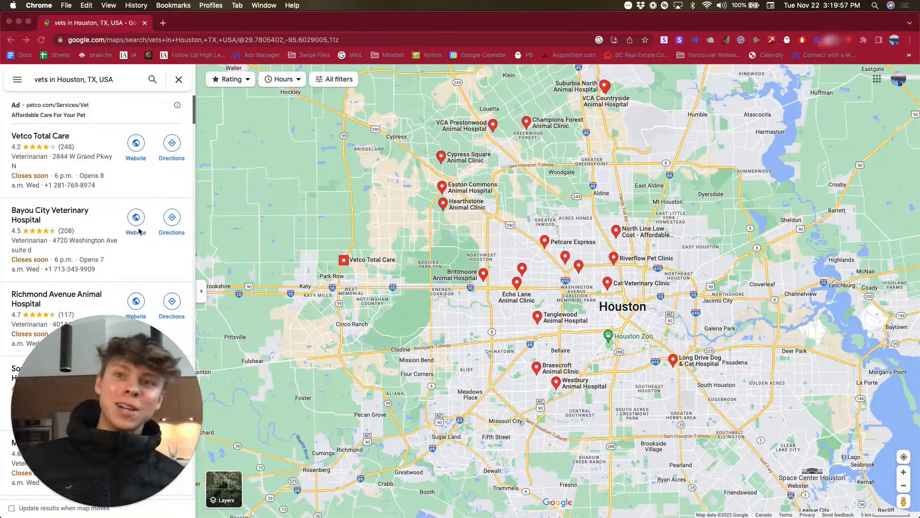
# Step: Scroll the Google Maps results panel to load more Houston vet listings, then check the Data Miner extension
pyautogui.scroll(-3)
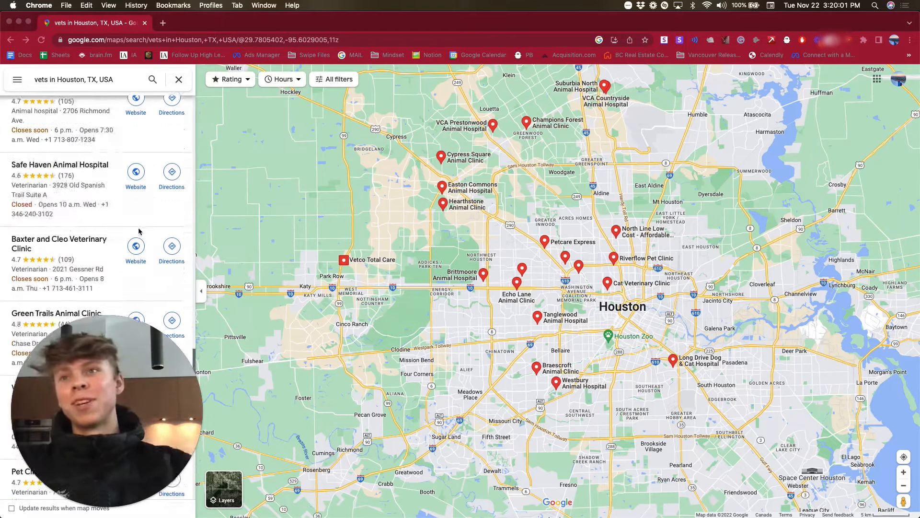
pyautogui.scroll(-3)
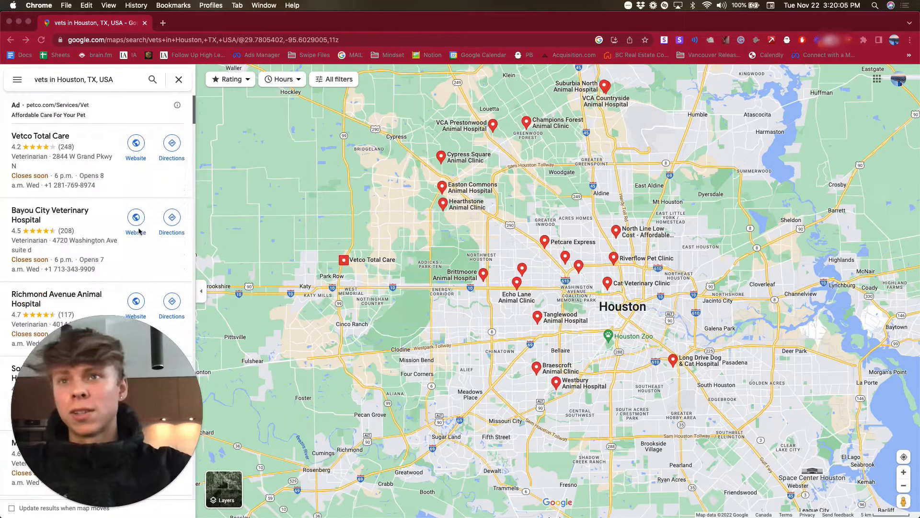
pyautogui.scroll(-3)
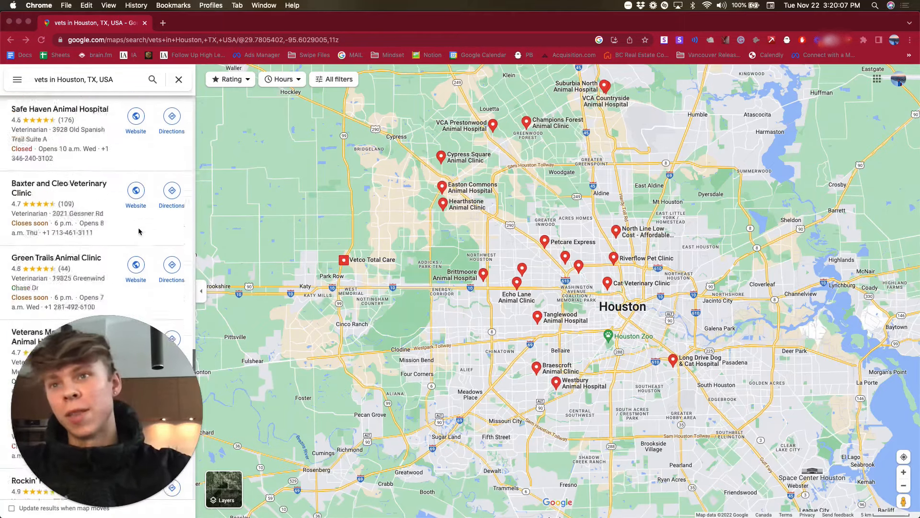
pyautogui.scroll(-3)
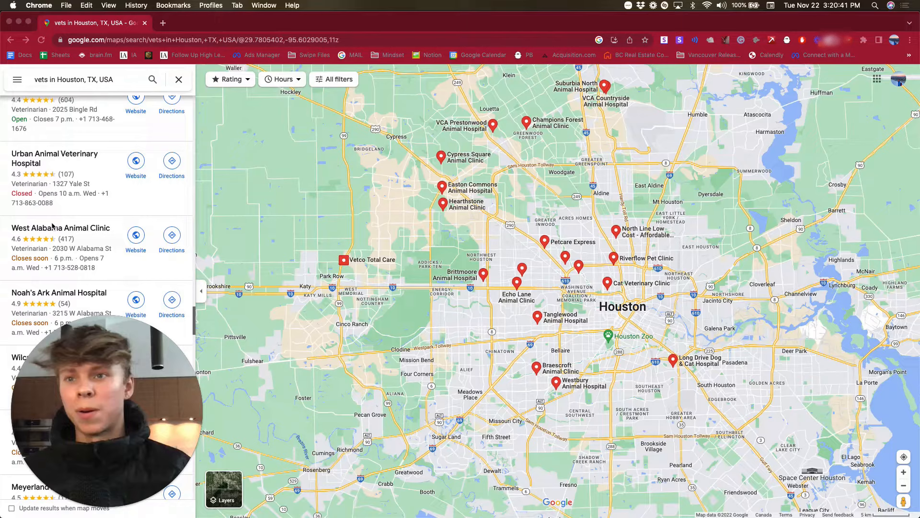
pyautogui.scroll(-3)
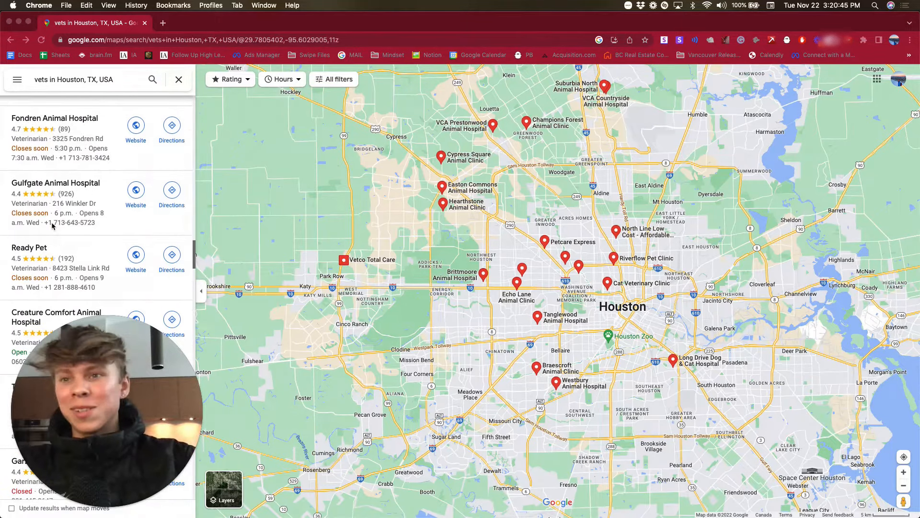
pyautogui.scroll(-3)
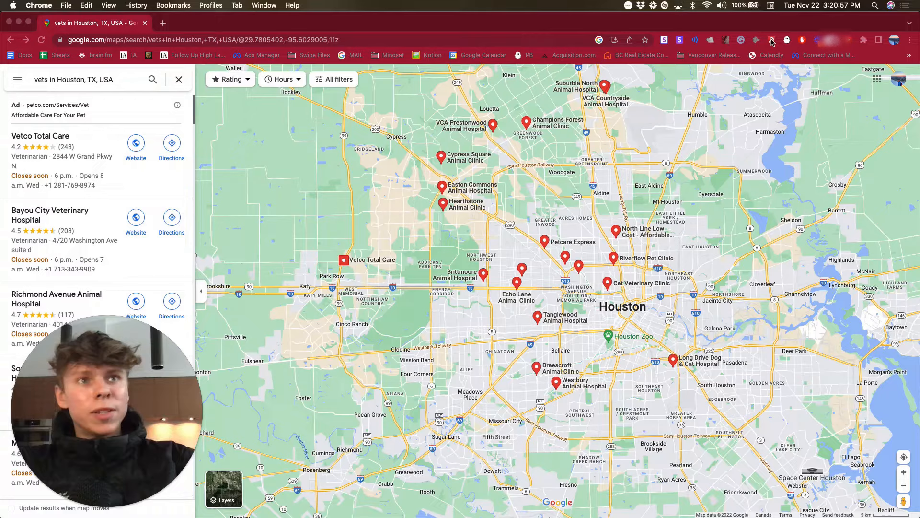
pyautogui.click(771, 39)
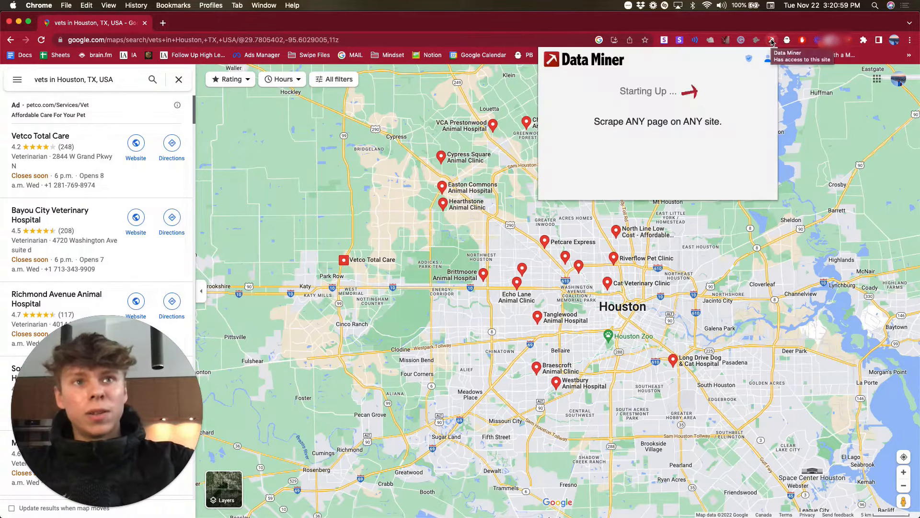
pyautogui.moveTo(703, 145)
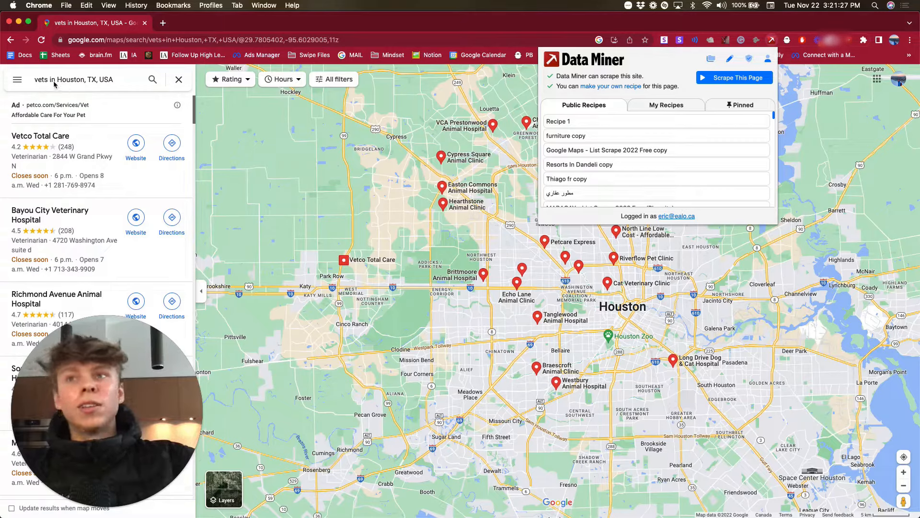
# Step: Keep scrolling the results panel to the bottom so every vet listing is loaded
pyautogui.scroll(-3)
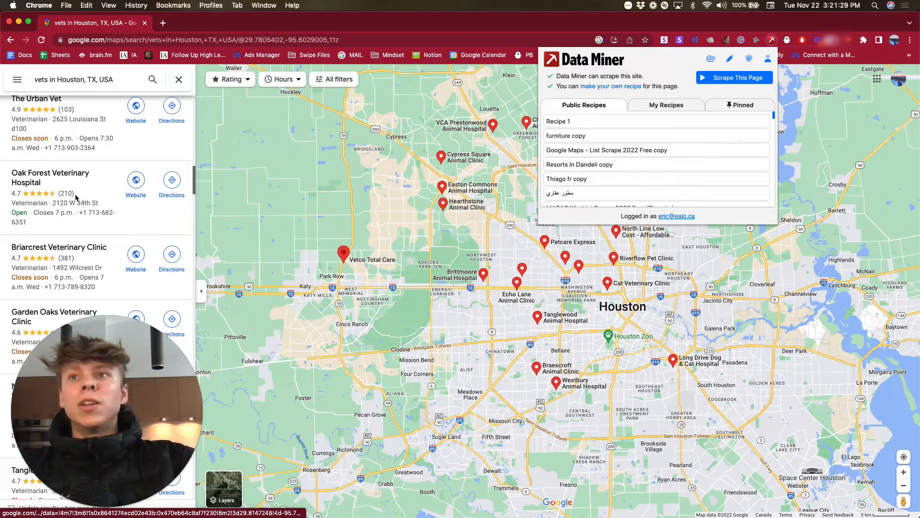
pyautogui.scroll(-3)
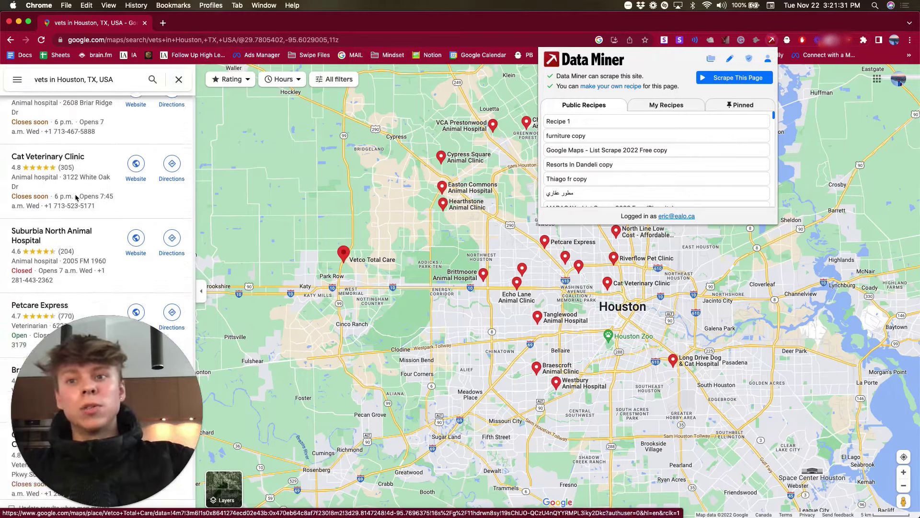
pyautogui.scroll(-3)
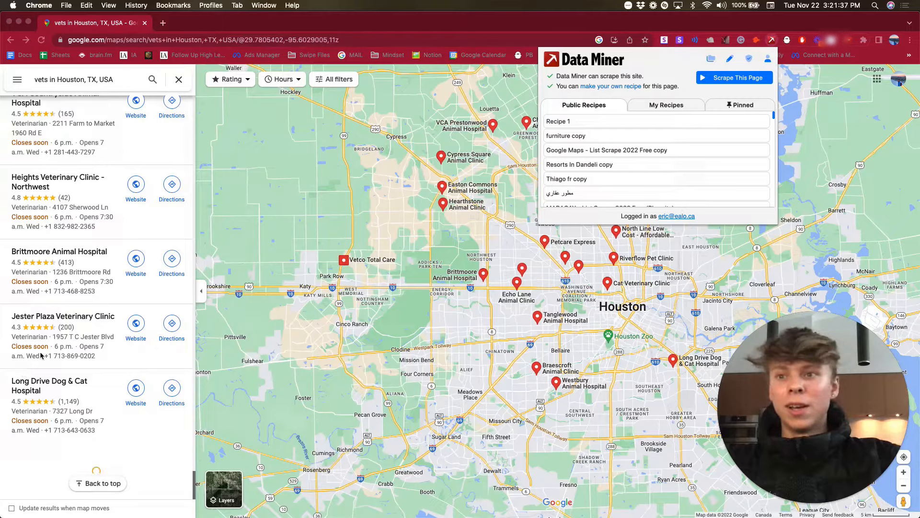
pyautogui.scroll(-3)
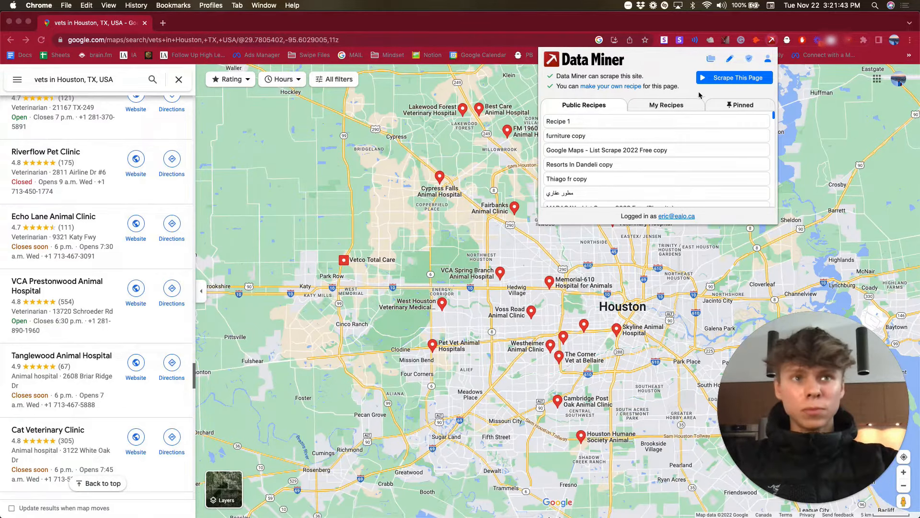
pyautogui.scroll(-3)
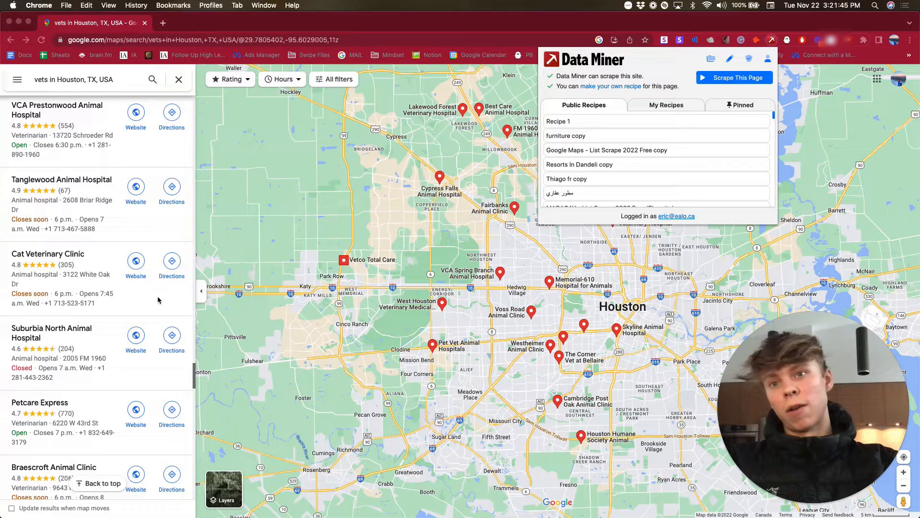
pyautogui.scroll(-3)
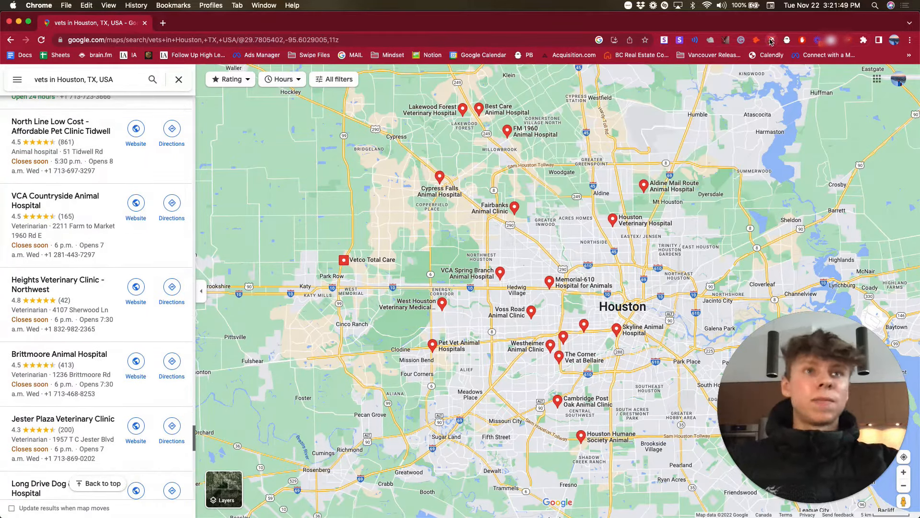
# Step: Run the MARACAY List Scrape 2022 recipe and review its 91-row, 7-column preview of Houston vets
pyautogui.click(772, 38)
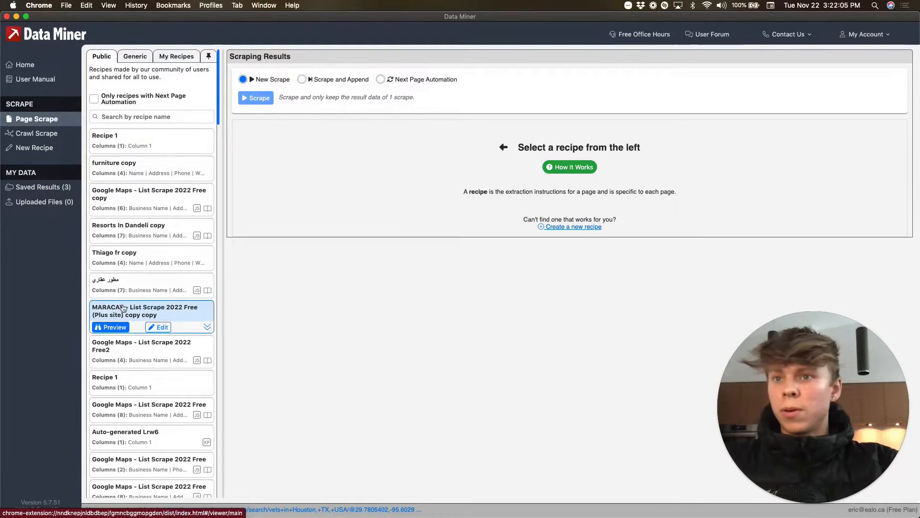
pyautogui.click(112, 327)
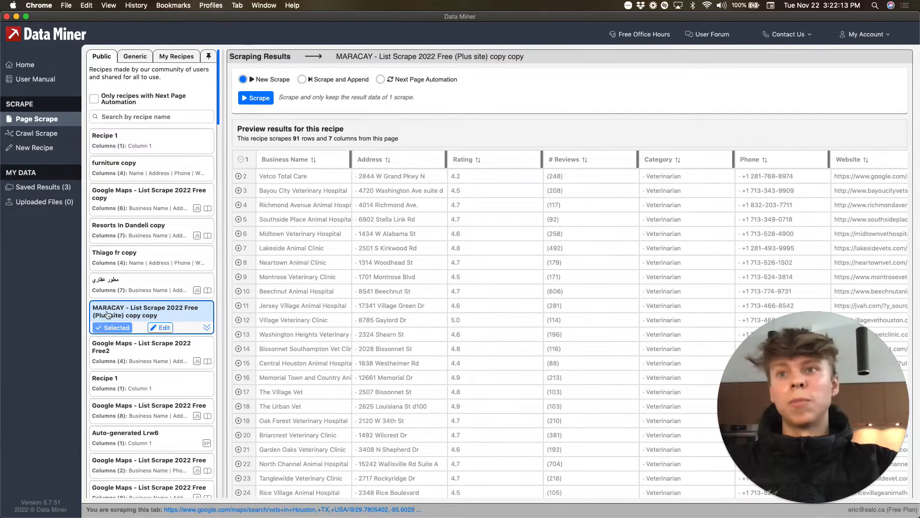
pyautogui.moveTo(353, 265)
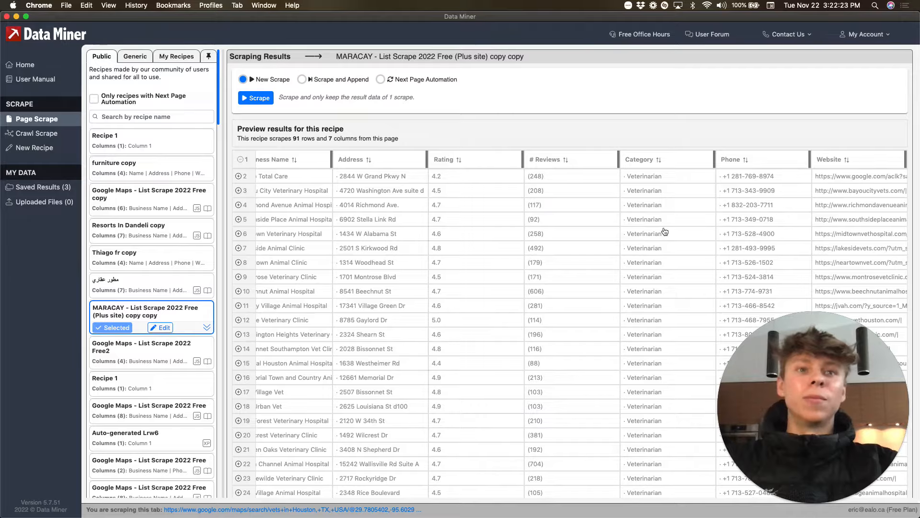
pyautogui.scroll(-3)
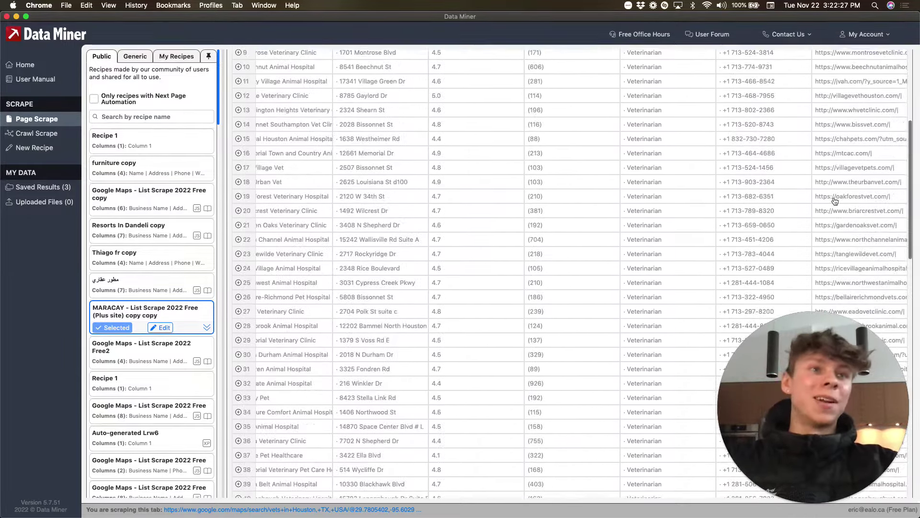
pyautogui.scroll(-3)
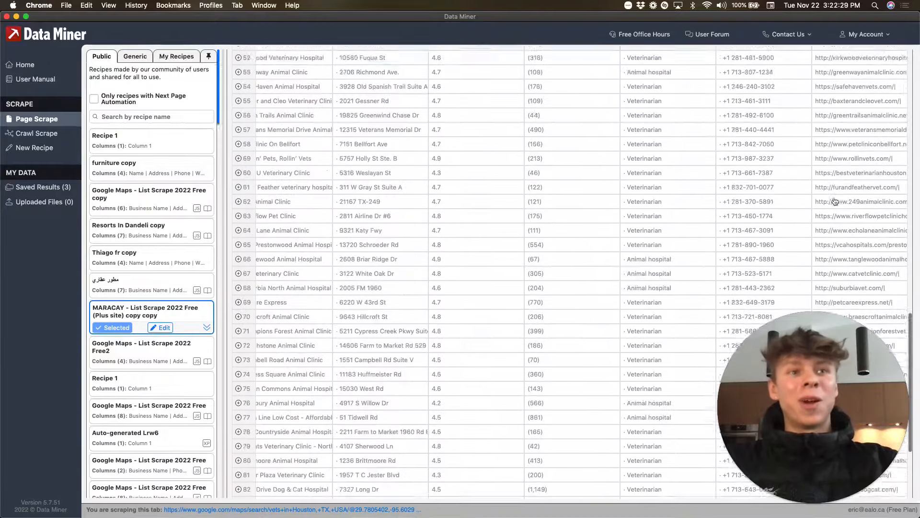
pyautogui.scroll(-3)
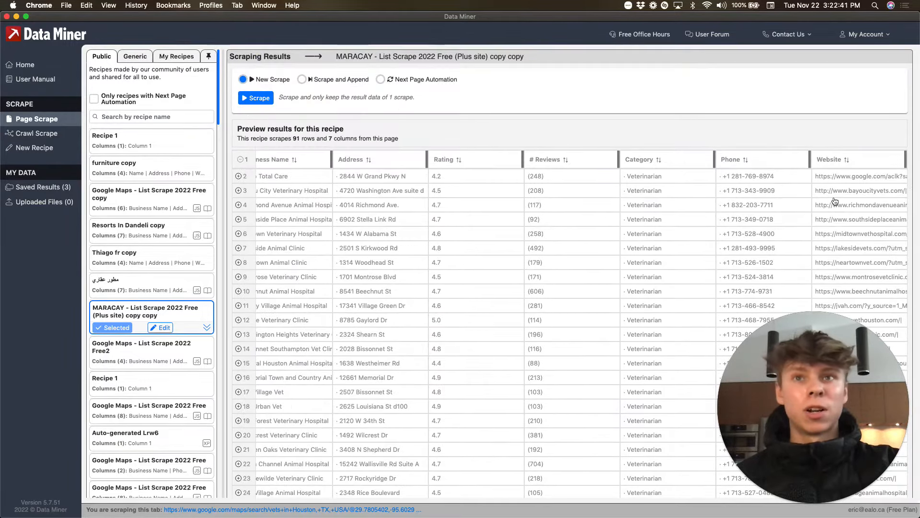
# Step: Scrape the 91 vet listings and download them as the MARACAY List Scrape CSV file
pyautogui.click(256, 98)
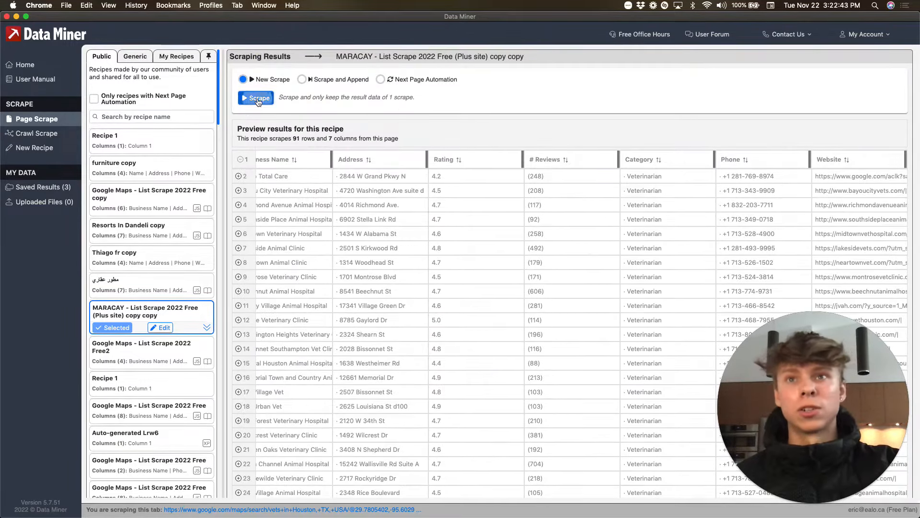
pyautogui.click(255, 98)
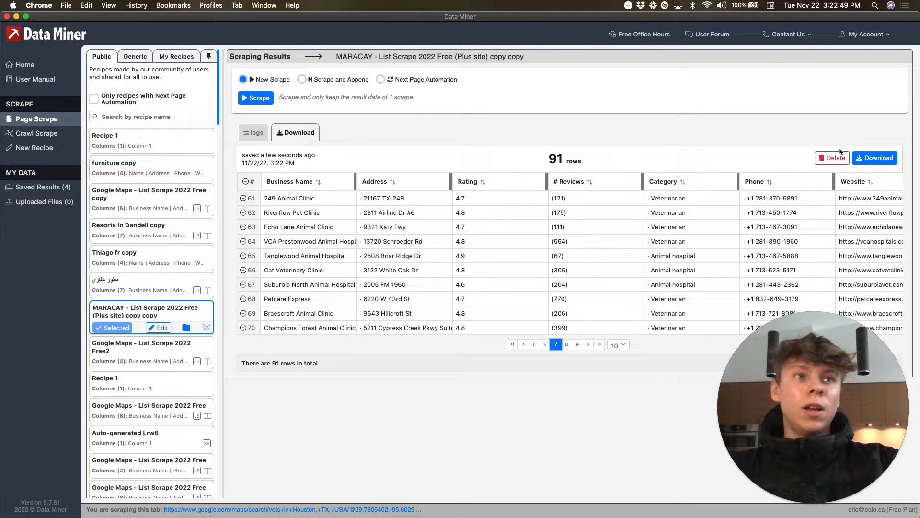
pyautogui.click(874, 157)
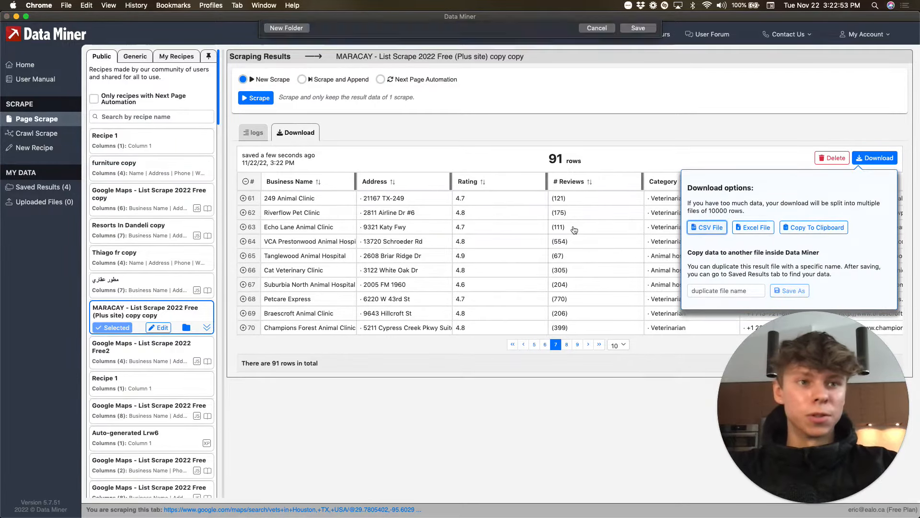
pyautogui.click(707, 227)
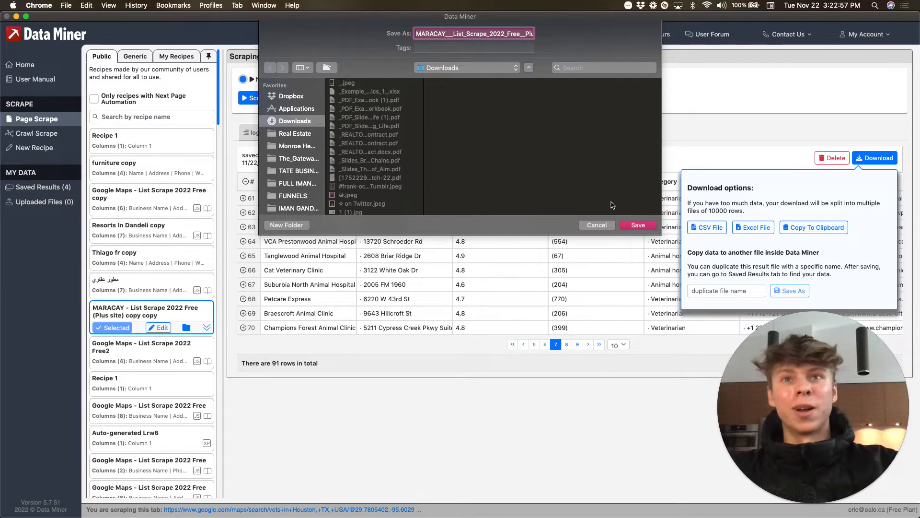
pyautogui.moveTo(417, 181)
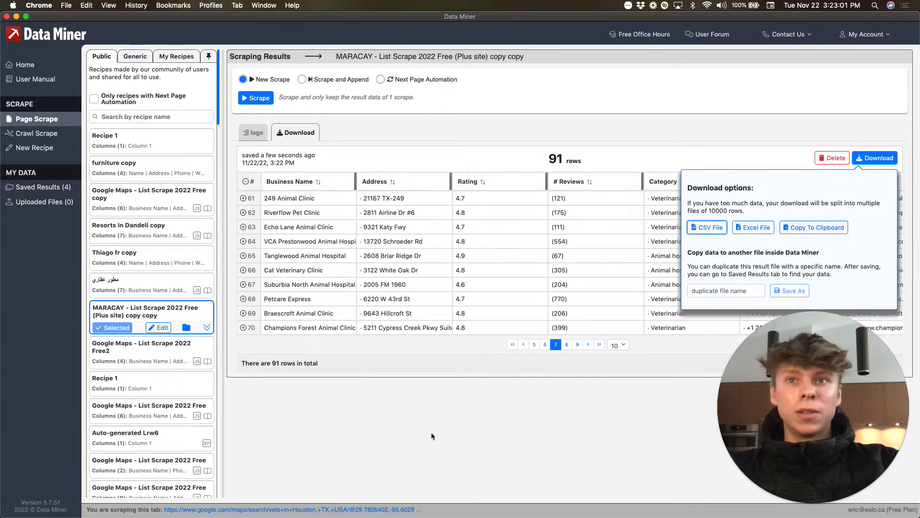
pyautogui.click(708, 227)
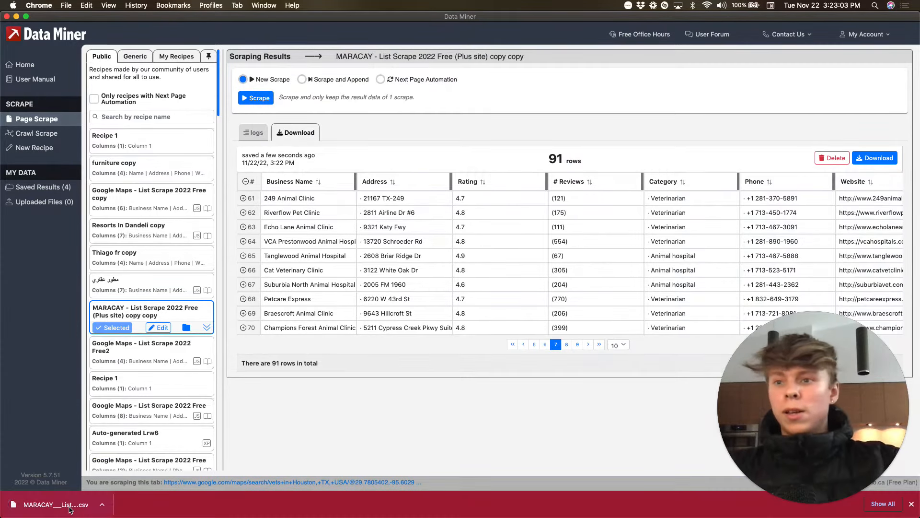
# Step: Open the downloaded MARACAY List Scrape CSV in Numbers and adjust the zoom for reading
pyautogui.click(46, 504)
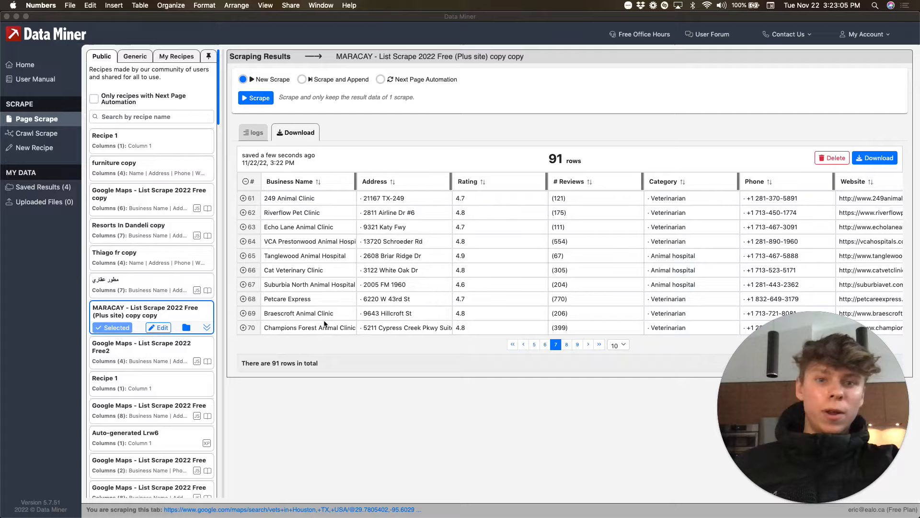
pyautogui.click(874, 157)
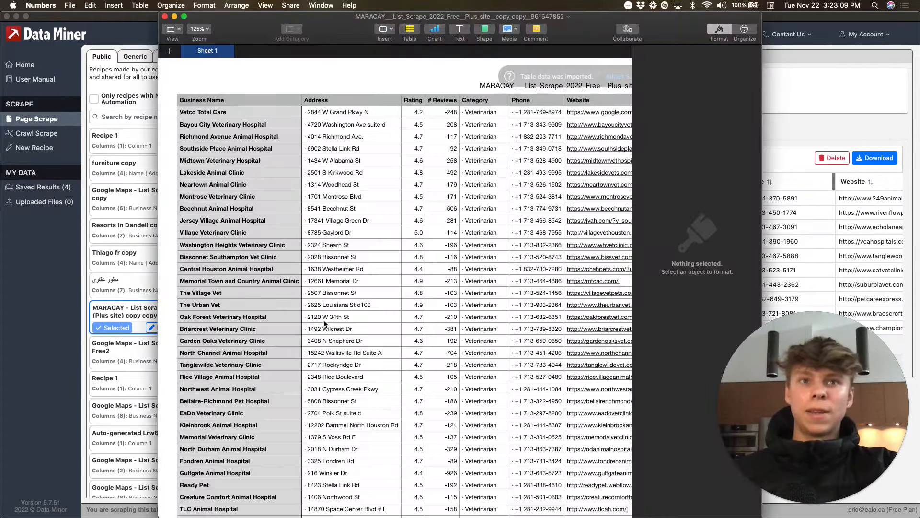
pyautogui.click(199, 29)
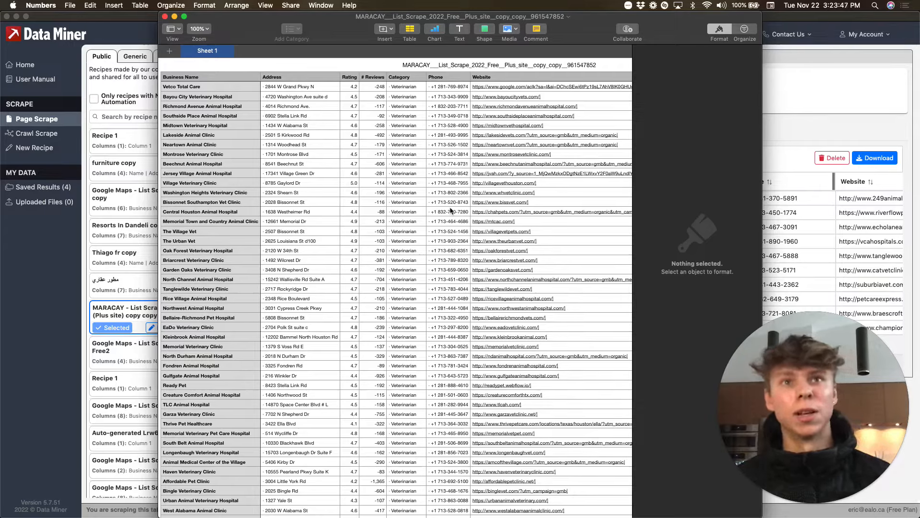
pyautogui.scroll(-3)
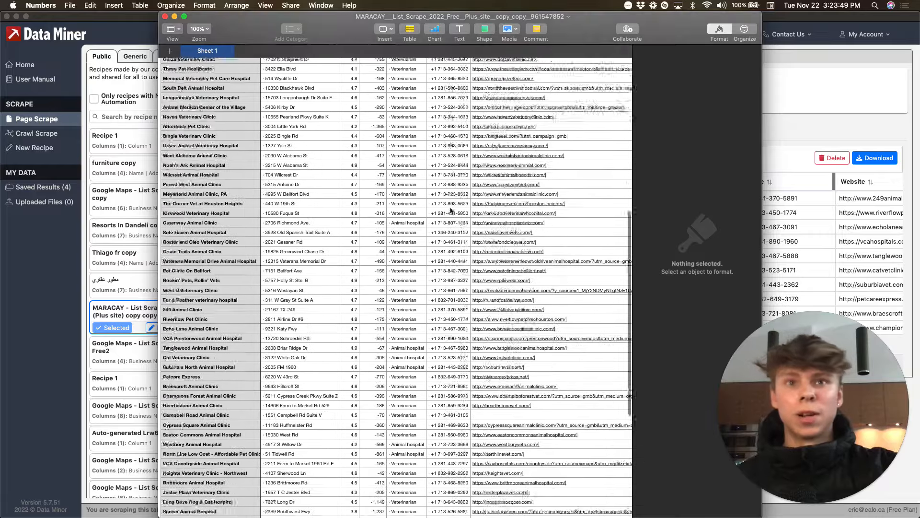
pyautogui.click(198, 29)
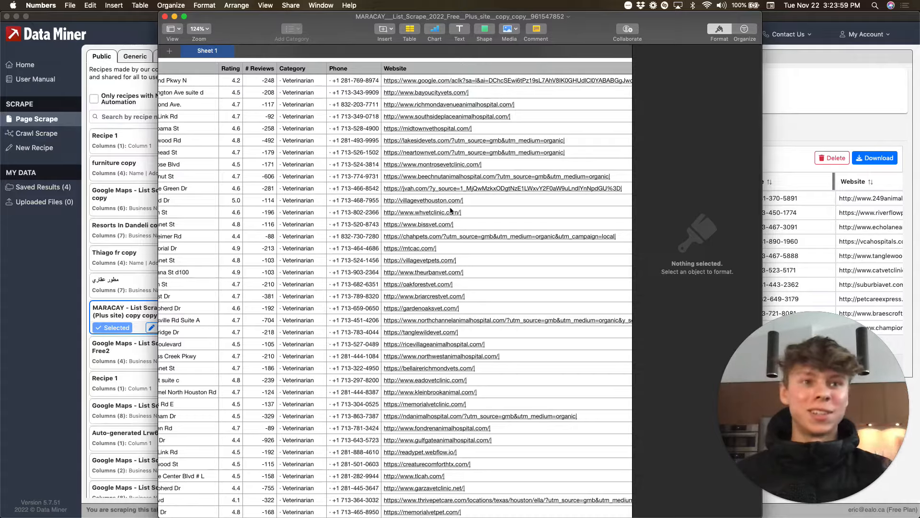
# Step: Scroll through the vet rows to review names, addresses, ratings, phones and websites
pyautogui.scroll(-3)
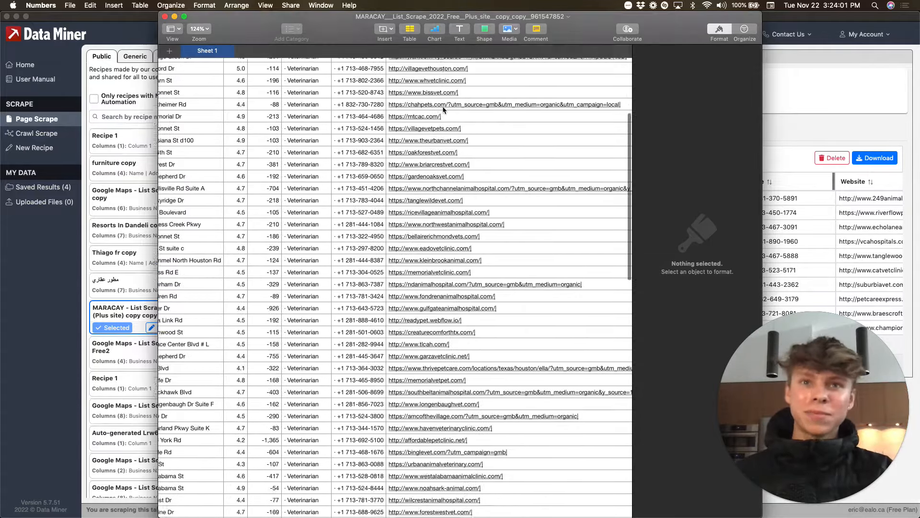
pyautogui.scroll(-3)
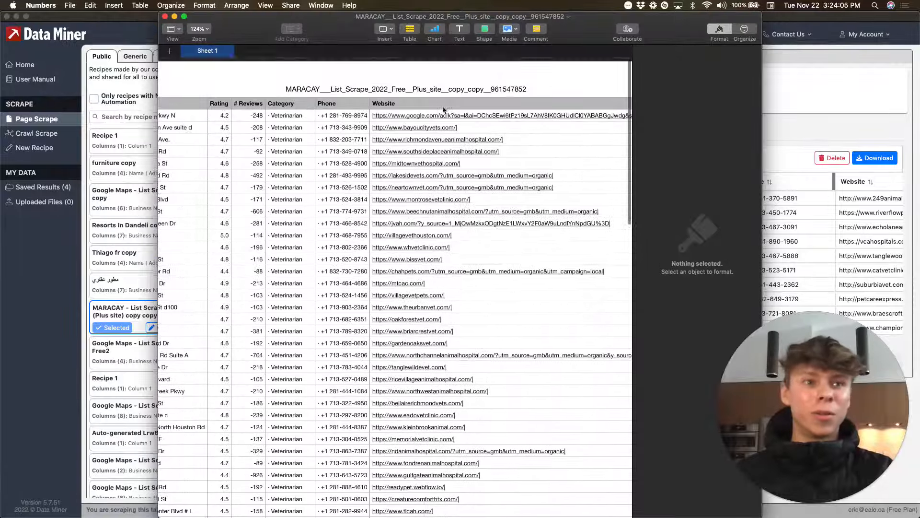
pyautogui.scroll(-3)
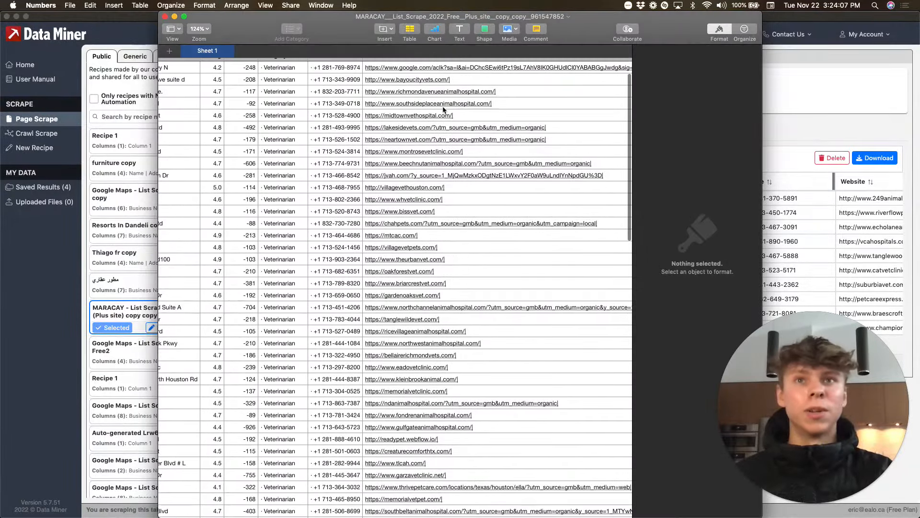
pyautogui.scroll(-3)
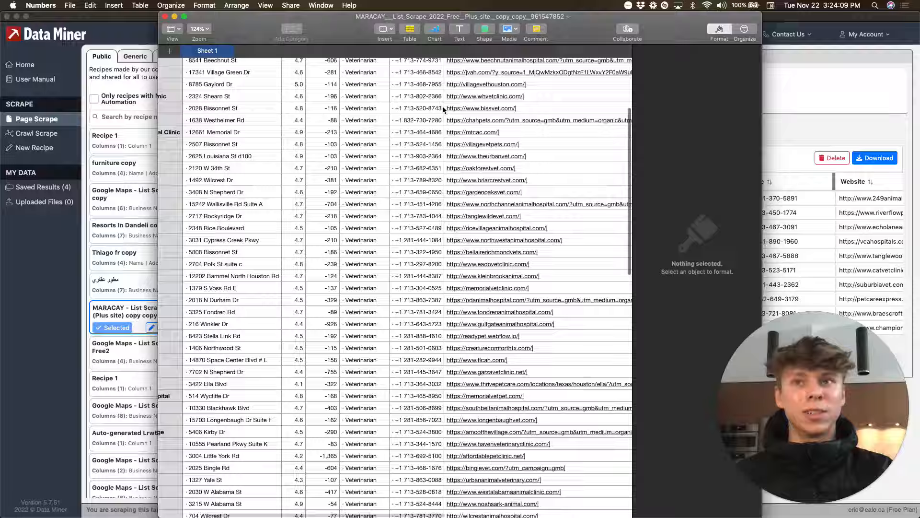
pyautogui.scroll(-3)
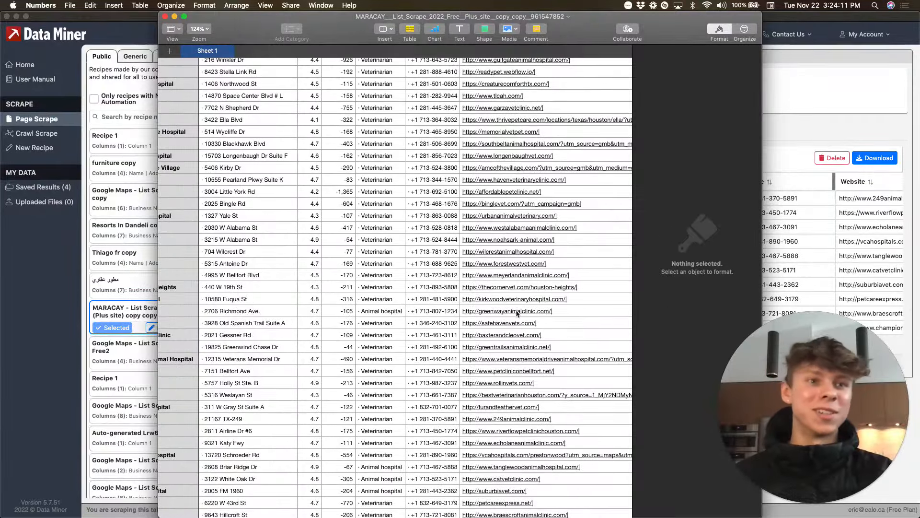
pyautogui.scroll(-3)
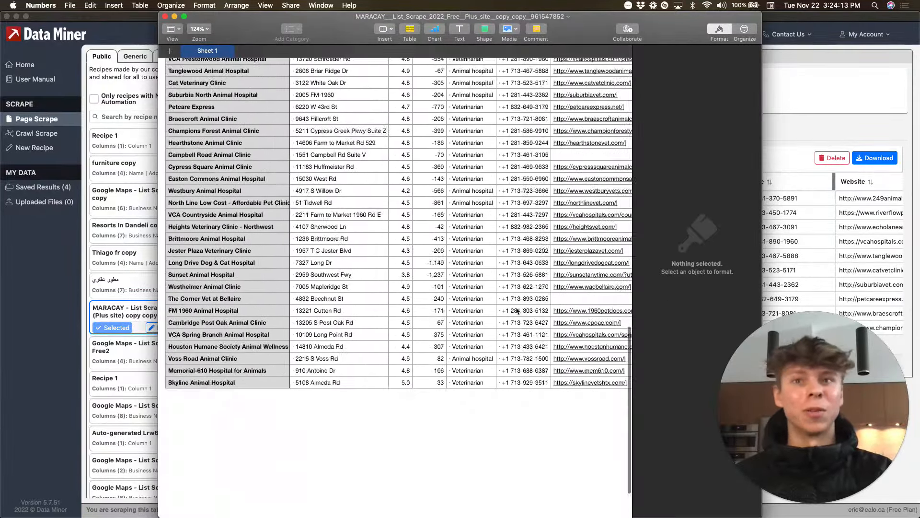
pyautogui.scroll(-3)
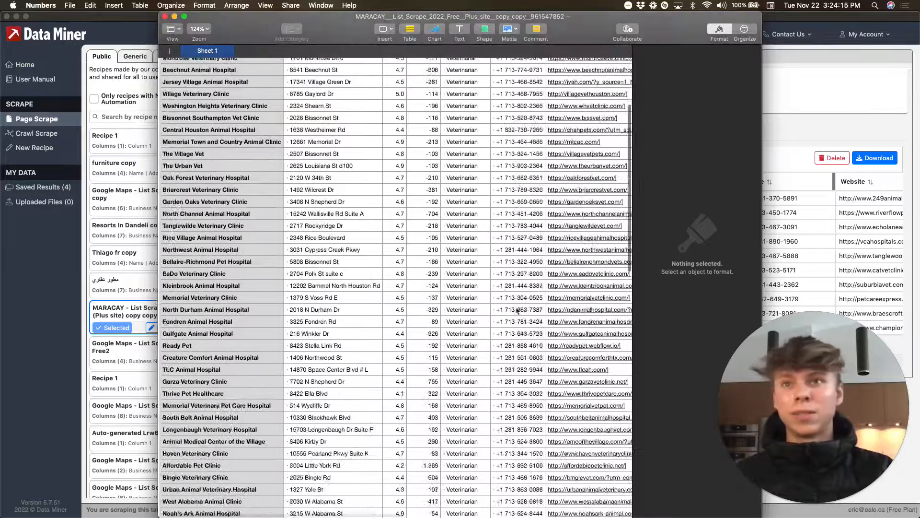
pyautogui.scroll(-3)
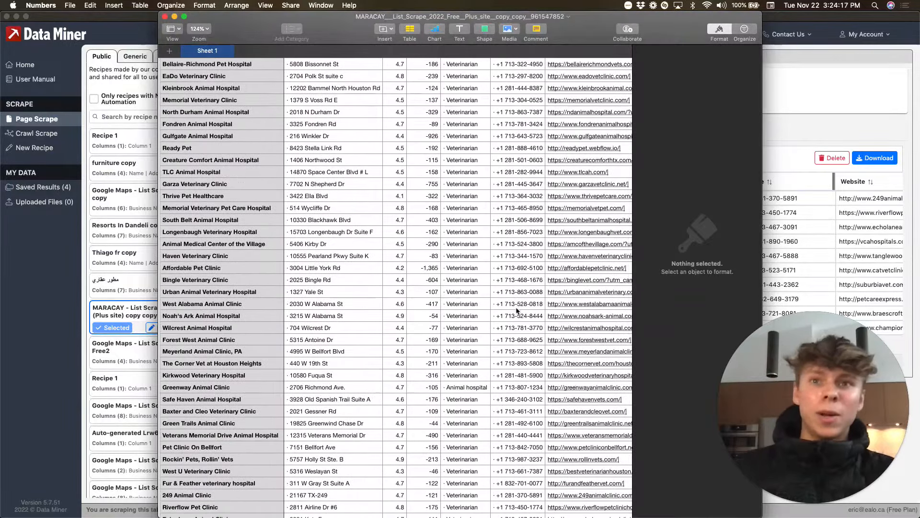